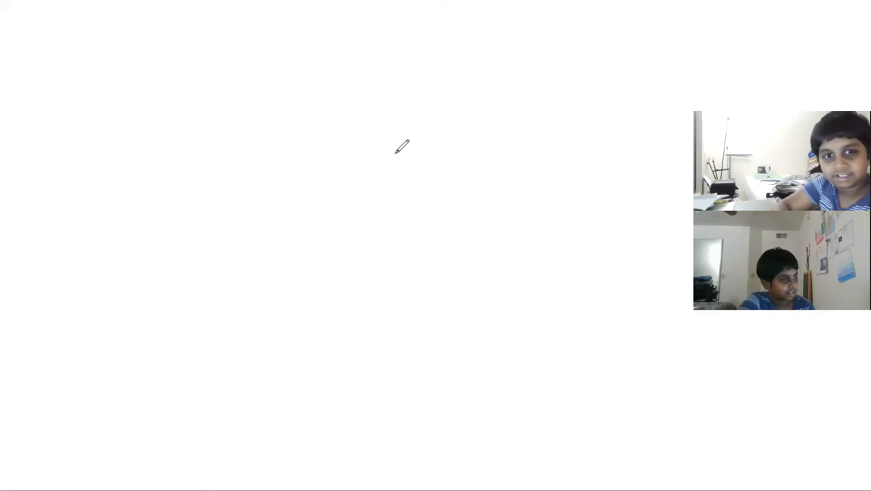
# - Sketch a red box with left, bottom, top and right edges closed
pyautogui.moveTo(395, 150); pyautogui.dragTo(488, 262)
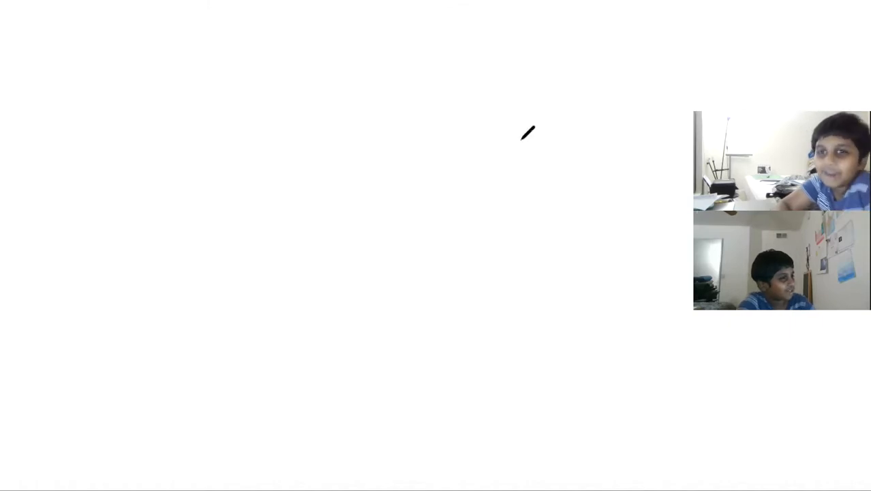
pyautogui.moveTo(529, 133); pyautogui.dragTo(640, 130)
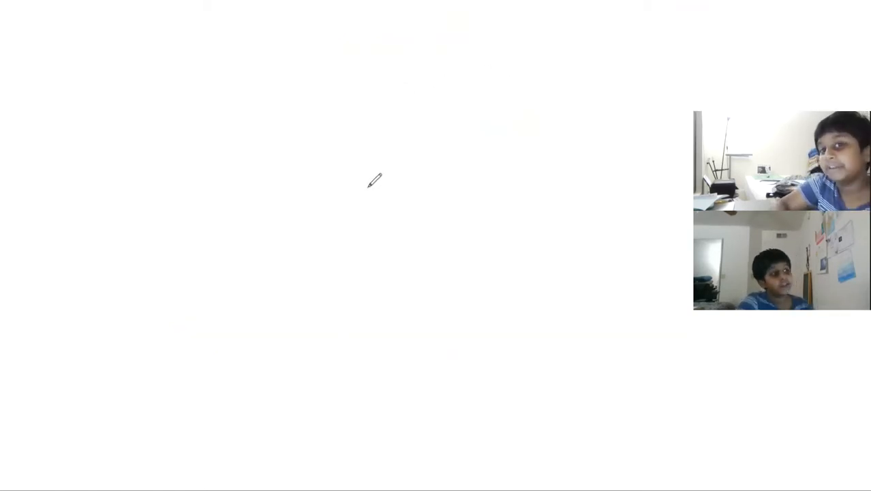
pyautogui.moveTo(322, 129); pyautogui.dragTo(434, 198)
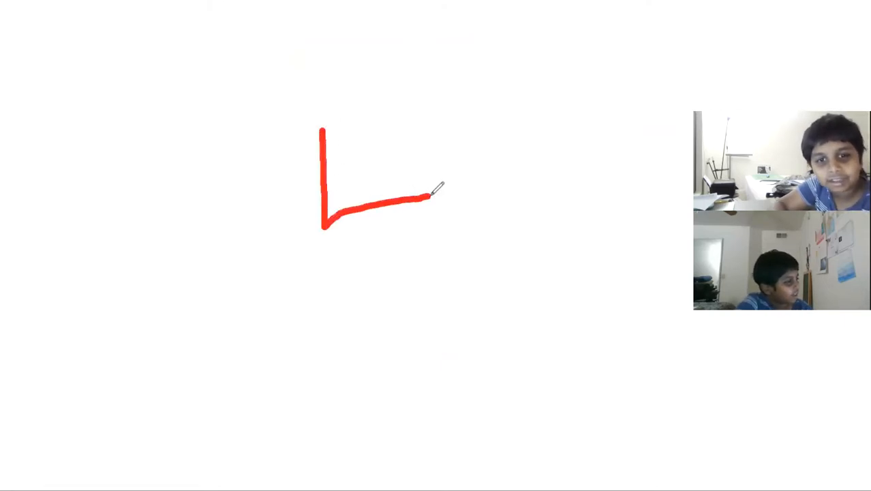
pyautogui.moveTo(430, 197); pyautogui.dragTo(477, 82)
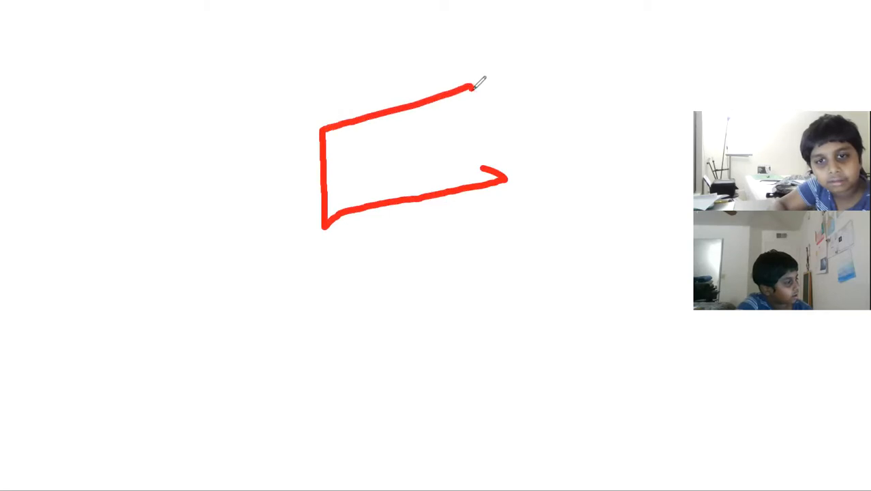
pyautogui.moveTo(477, 81); pyautogui.dragTo(511, 177)
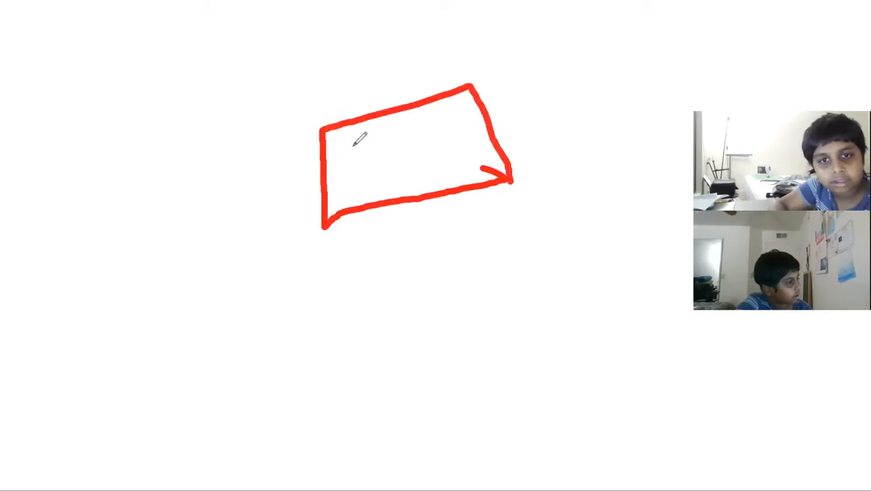
# - Write SUB inside the box and a handwritten word below 5yrs
pyautogui.moveTo(352, 147); pyautogui.dragTo(425, 174)
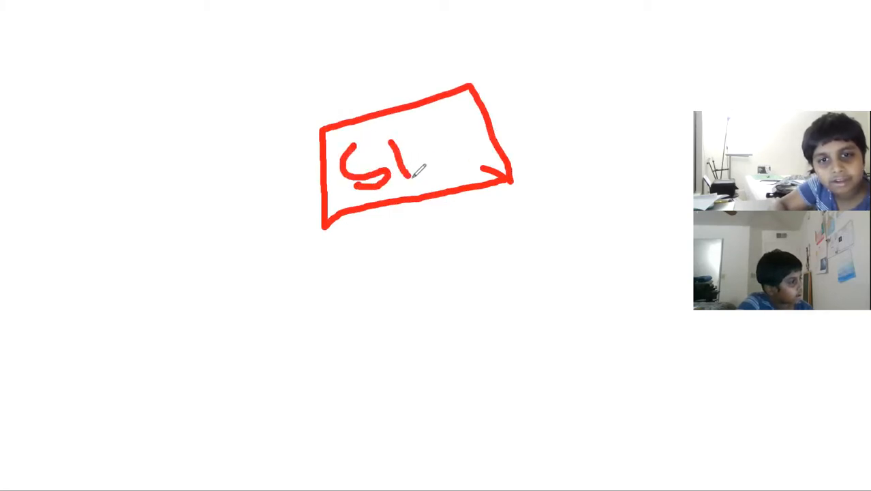
pyautogui.moveTo(403, 177); pyautogui.dragTo(450, 164)
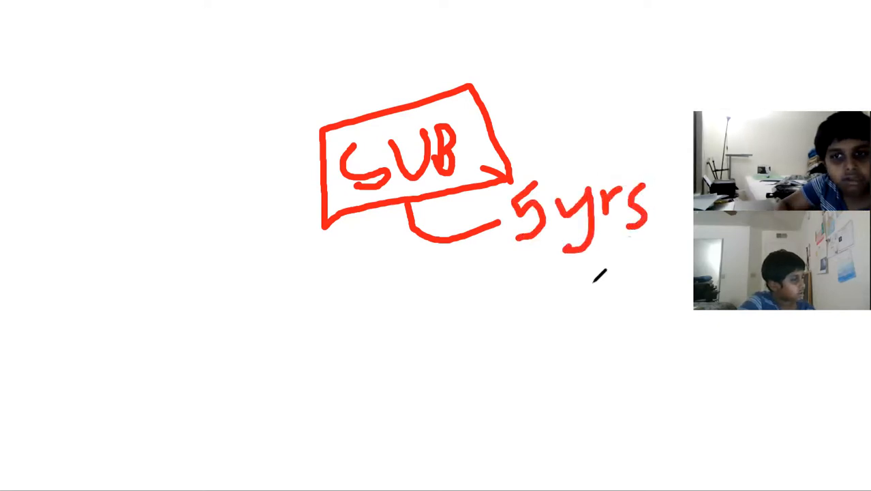
pyautogui.moveTo(580, 252); pyautogui.dragTo(627, 273)
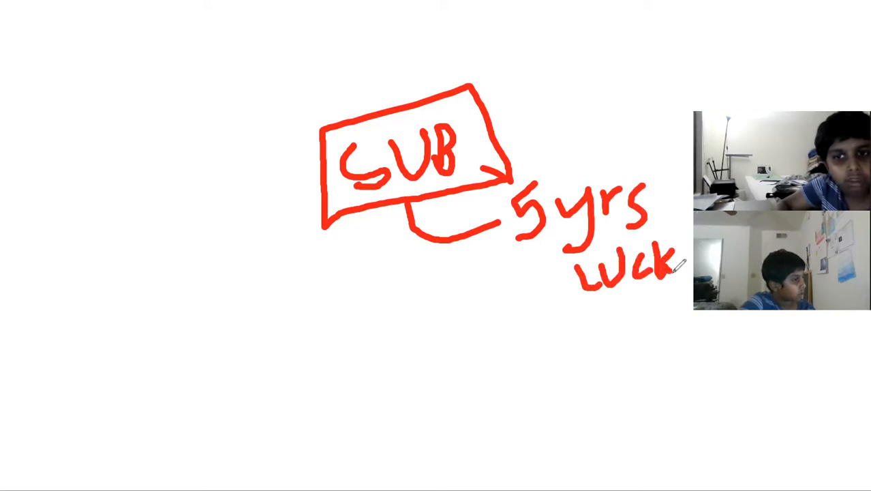
pyautogui.moveTo(373, 215); pyautogui.dragTo(409, 368)
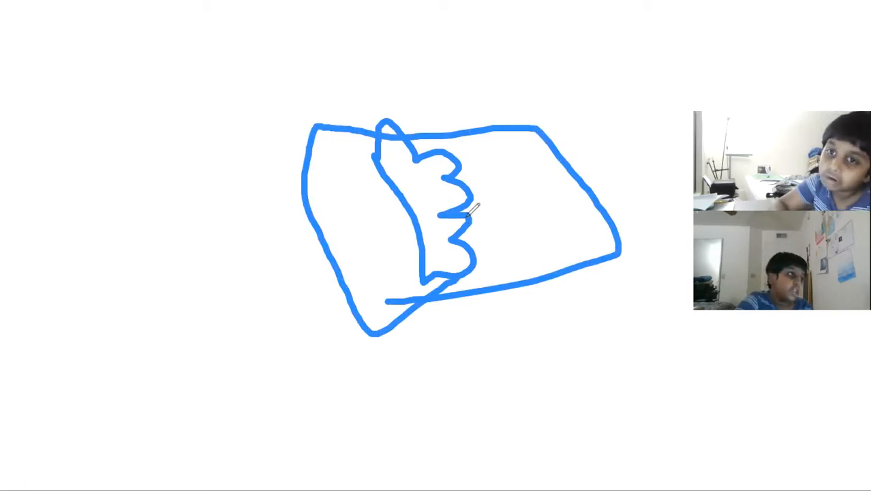
# - Finish the blue ticket shape with a pointer line labelled Join
pyautogui.moveTo(463, 300); pyautogui.dragTo(507, 328)
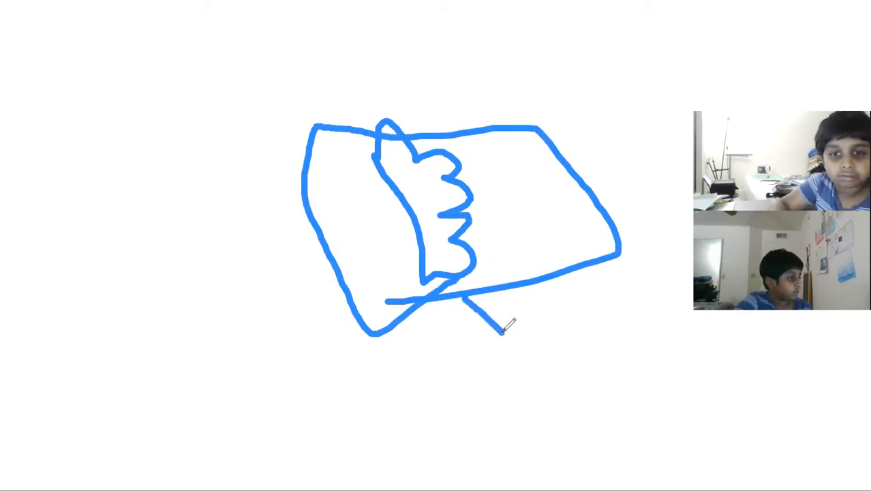
pyautogui.moveTo(507, 331); pyautogui.dragTo(586, 279)
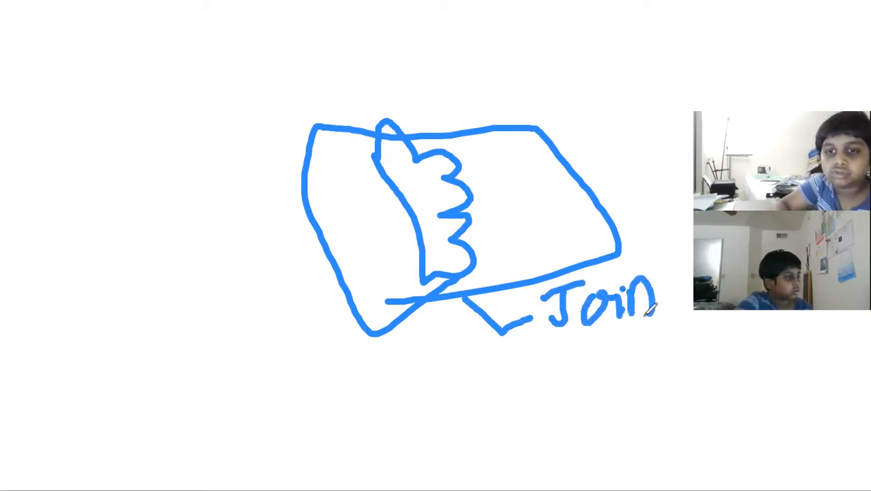
pyautogui.moveTo(682, 300); pyautogui.dragTo(715, 320)
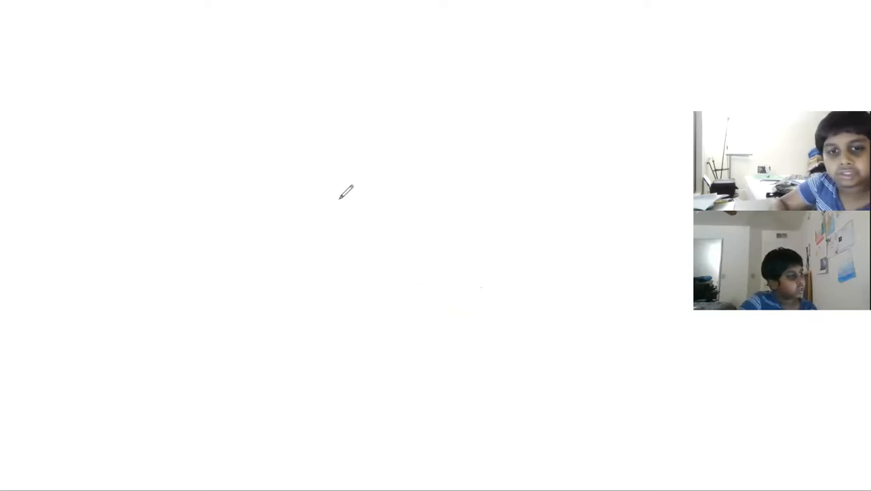
pyautogui.moveTo(348, 197); pyautogui.dragTo(539, 239)
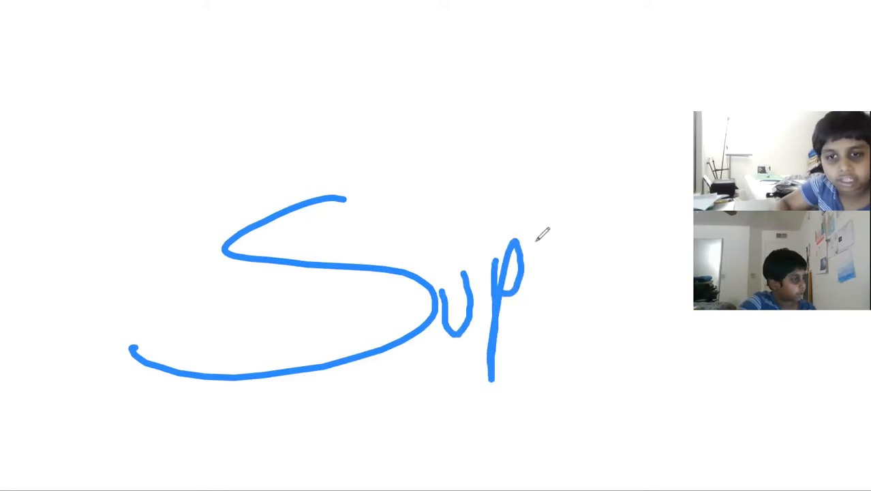
pyautogui.moveTo(534, 259); pyautogui.dragTo(682, 259)
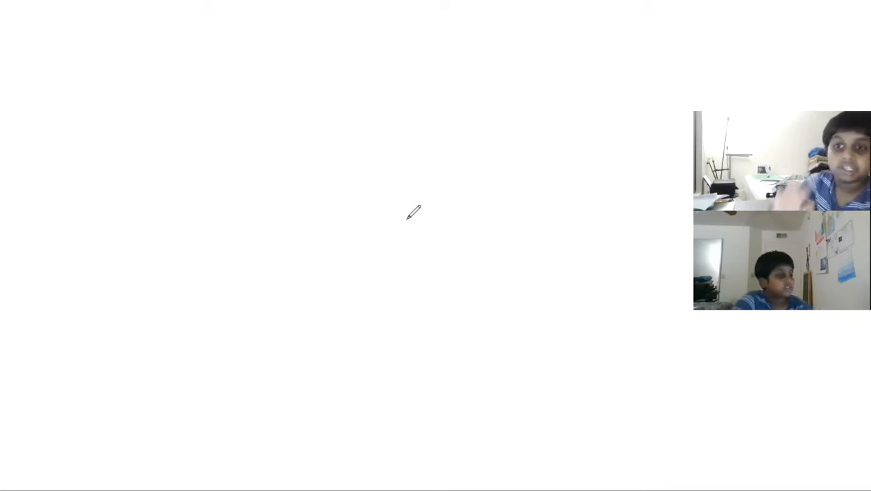
# - Drag across the canvas to place the arrow stamps
pyautogui.moveTo(239, 170); pyautogui.dragTo(379, 252)
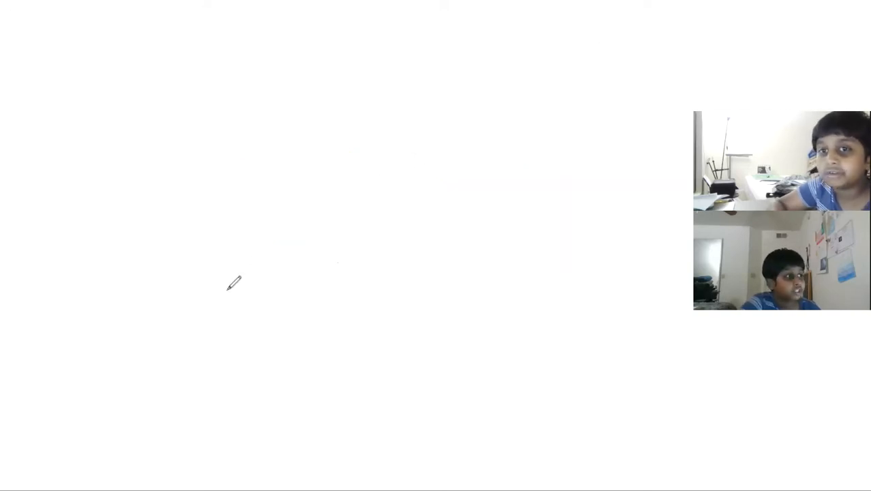
pyautogui.moveTo(273, 199)
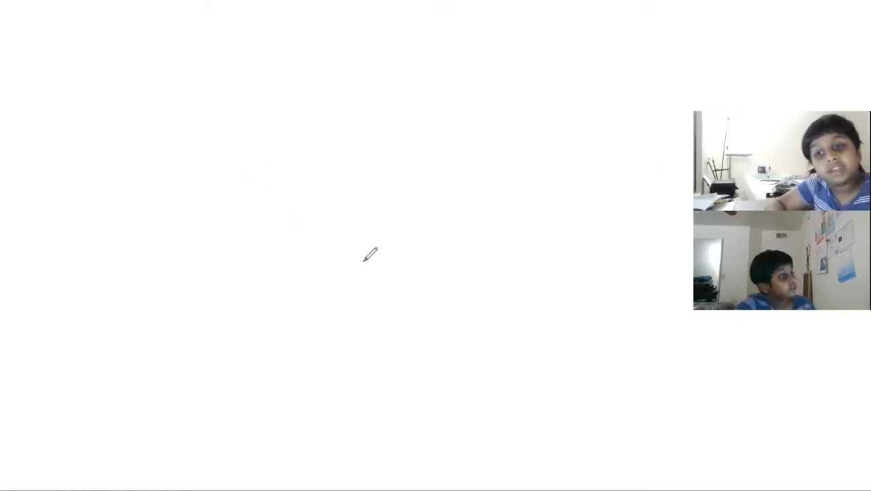
pyautogui.moveTo(358, 257)
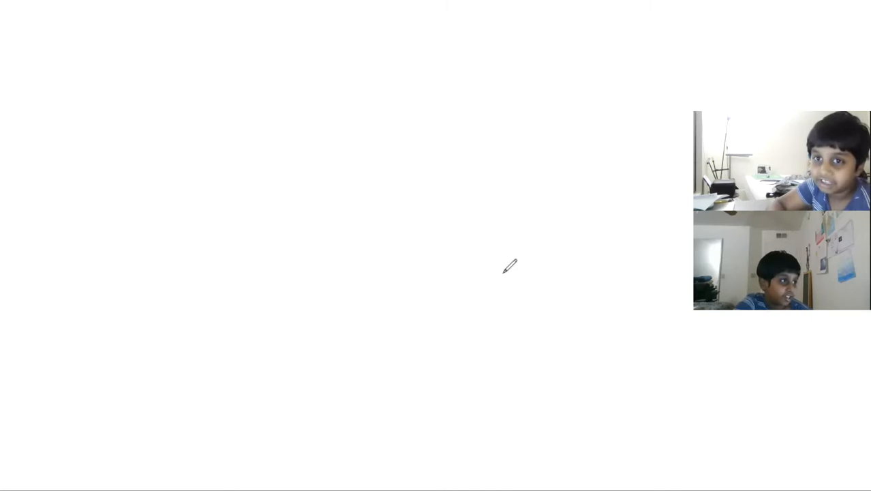
pyautogui.moveTo(458, 85)
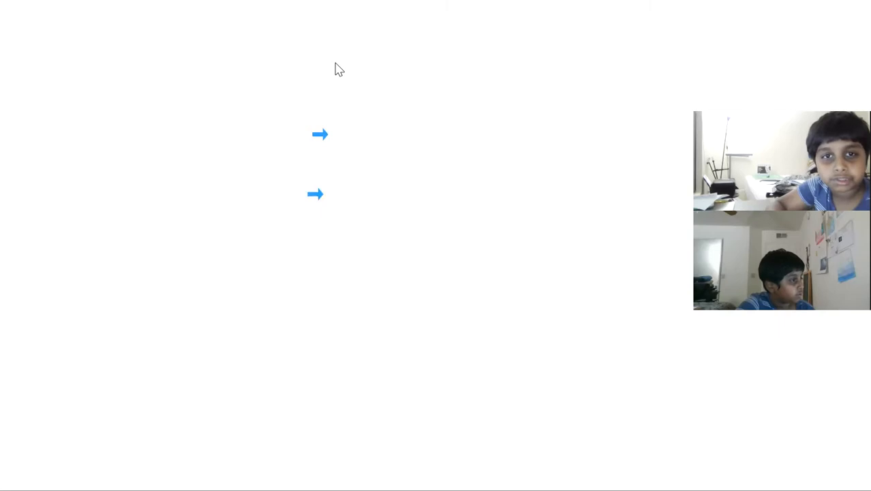
# - Stamp a red cross after the top arrow and a green check after the lower one
pyautogui.click(363, 135)
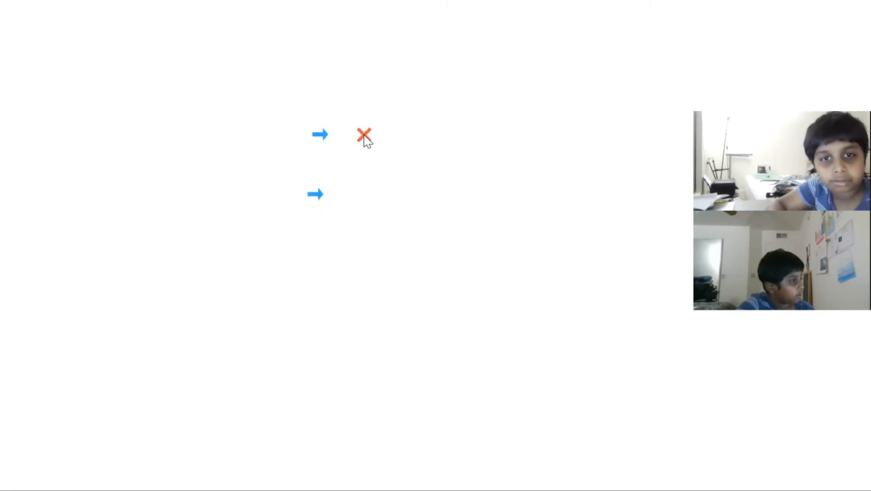
pyautogui.moveTo(368, 186)
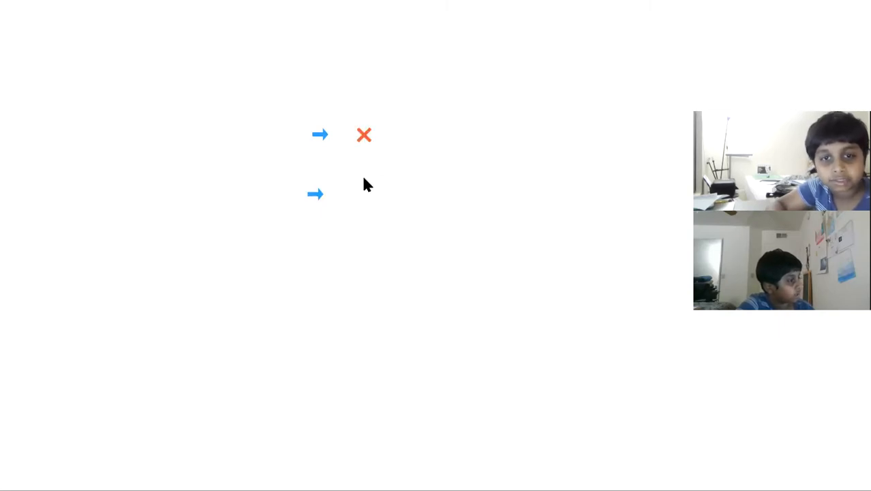
pyautogui.click(365, 194)
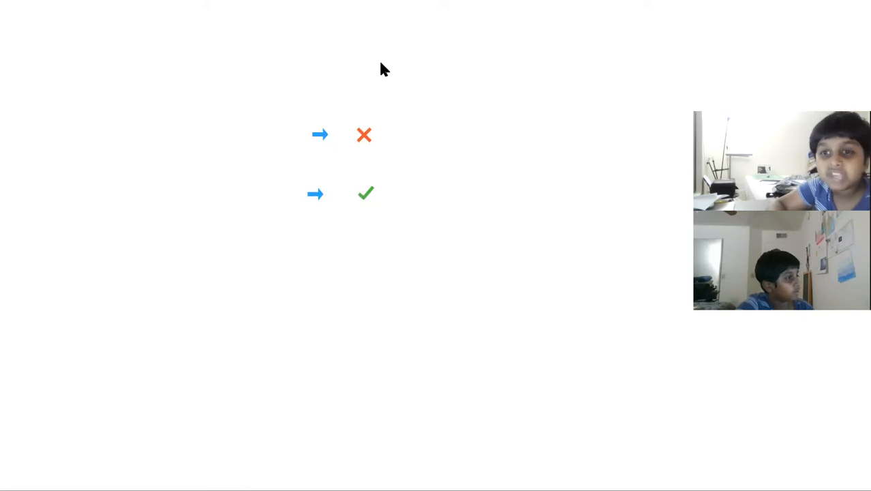
pyautogui.moveTo(406, 140)
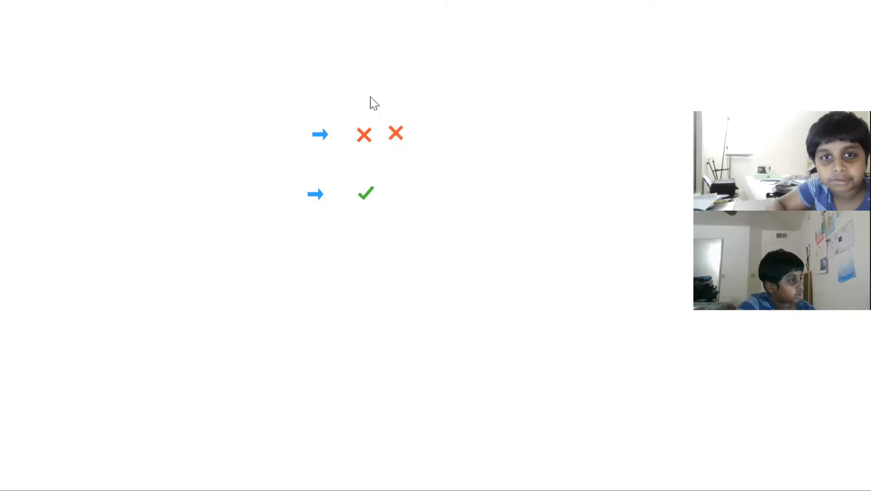
pyautogui.moveTo(360, 85)
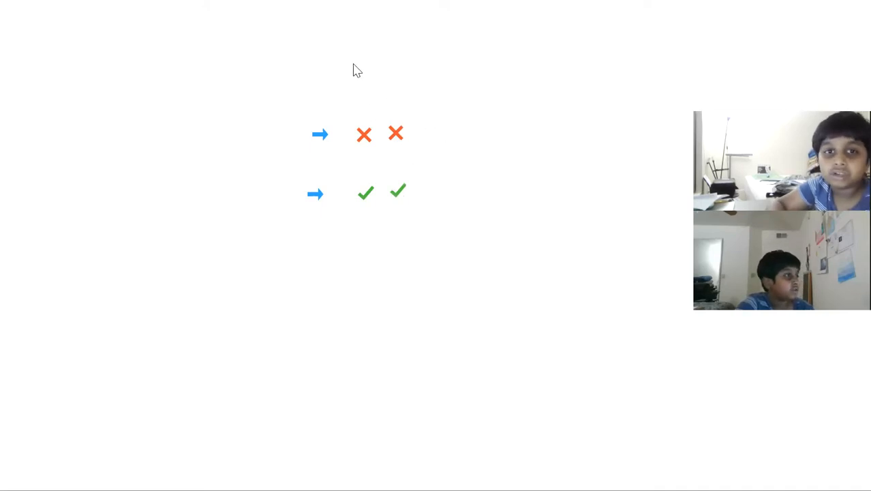
pyautogui.moveTo(425, 114)
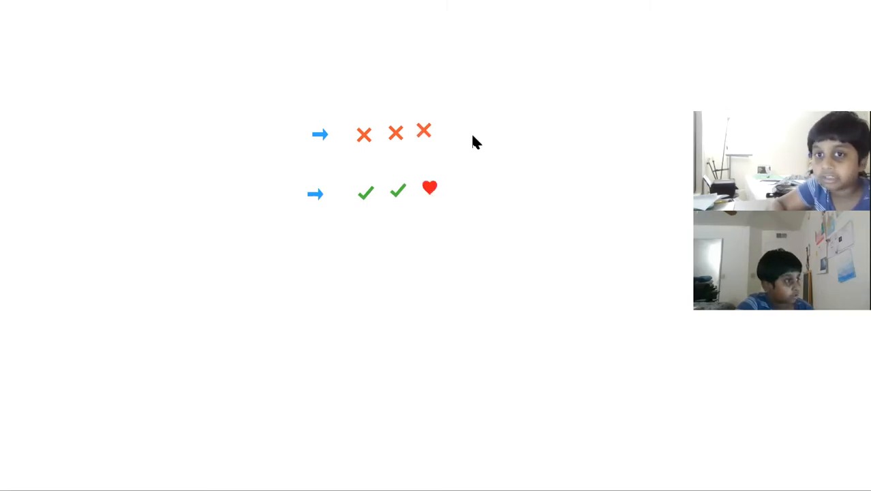
pyautogui.moveTo(298, 139)
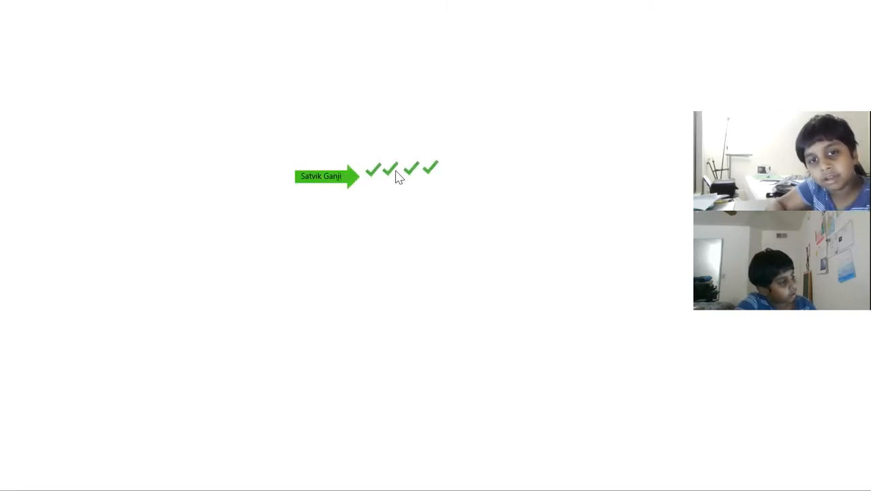
pyautogui.moveTo(376, 67)
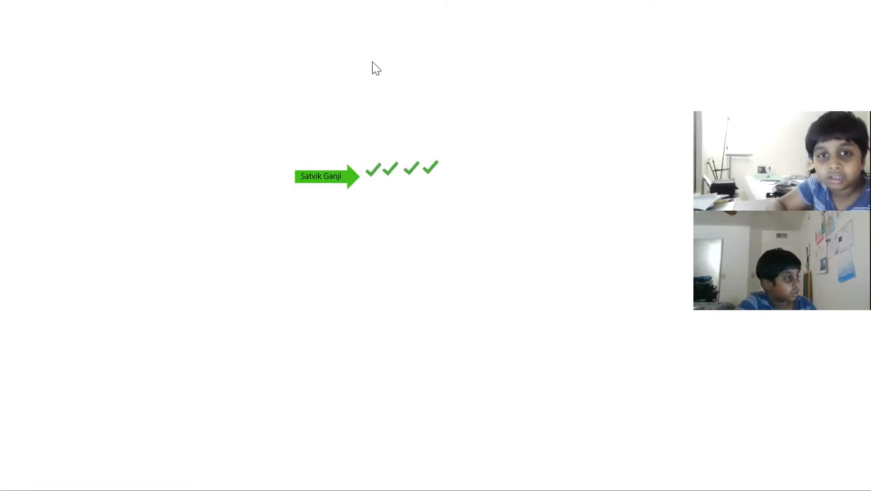